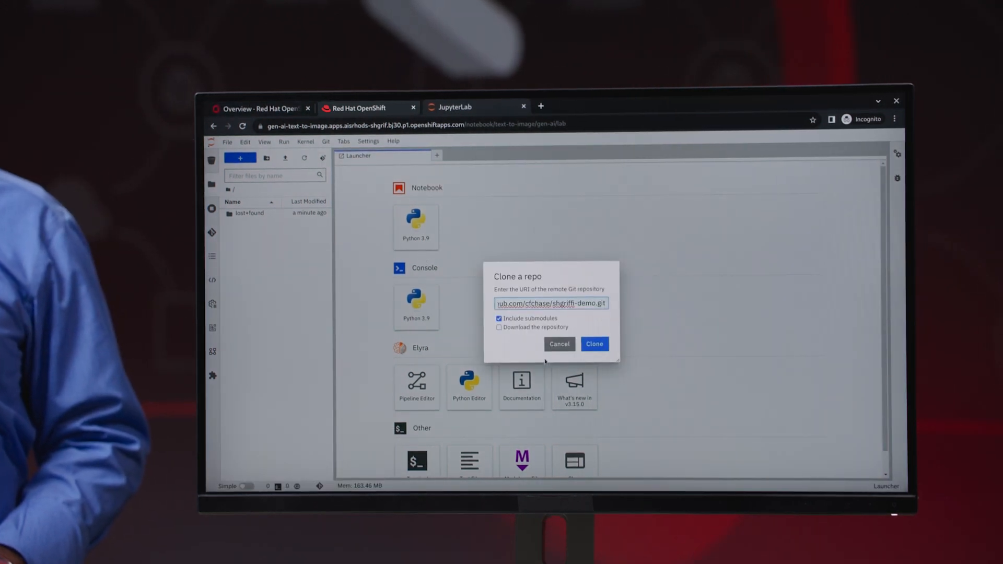
- Clone the shgriffi-demo.git repository into the JupyterLab workspace
click(594, 344)
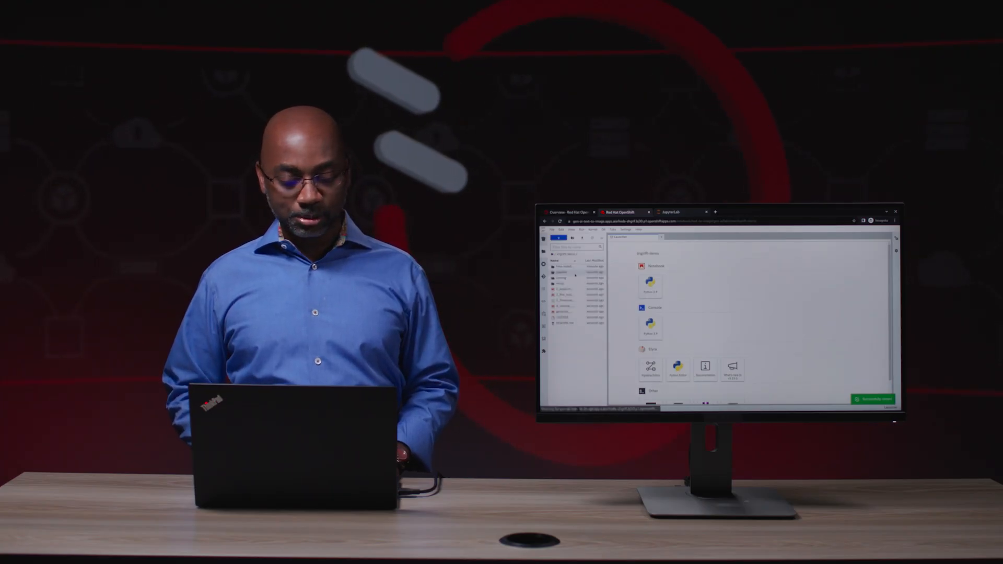
- Open 1_experimentation.ipynb from shgriffi-demo and confirm Restart kernel and run all cells
double_click(67, 225)
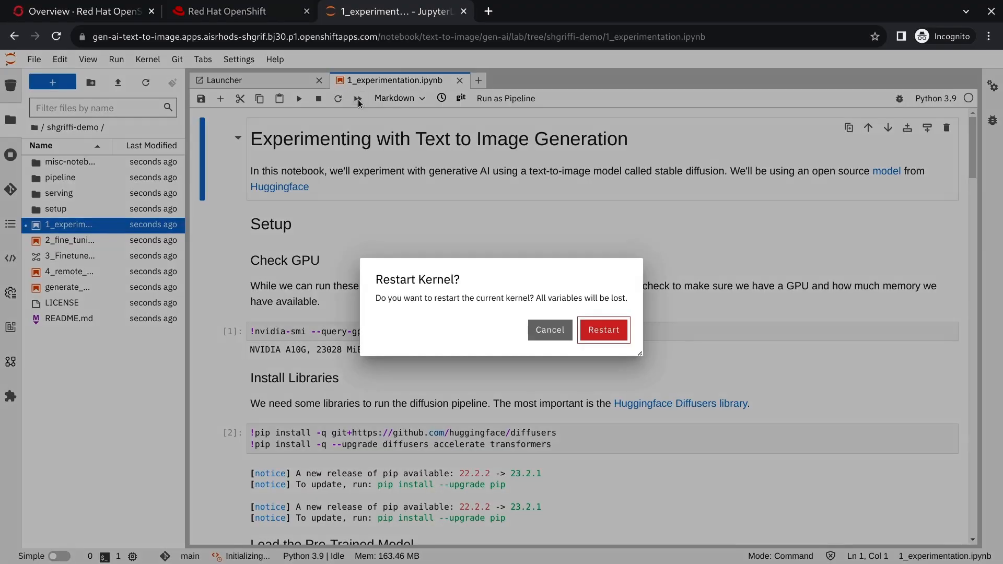
click(602, 330)
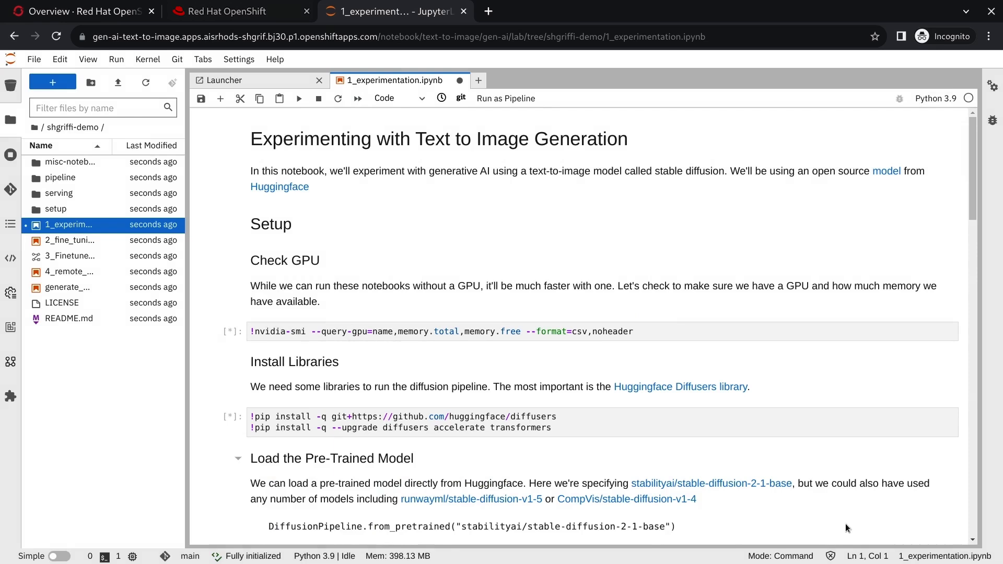
click(238, 458)
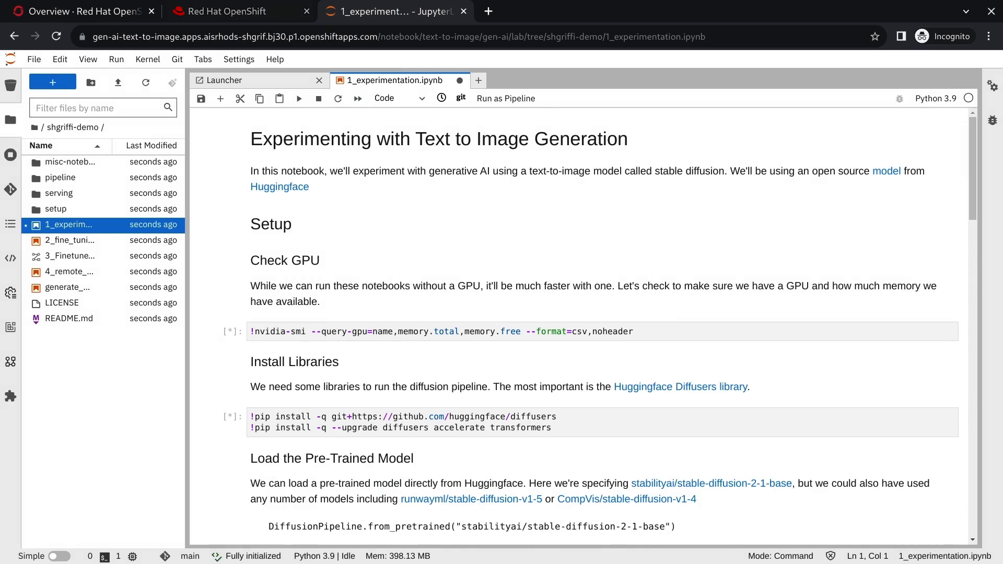